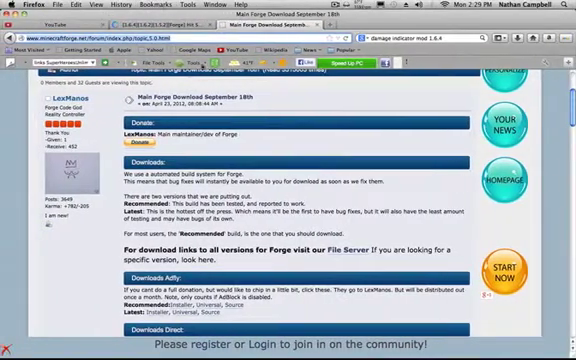
Scroll through the Forge download topic before heading to the Hit Splat Damage Indicators thread.
{"action": "scroll", "scroll_direction": "up", "scroll_amount": 3}
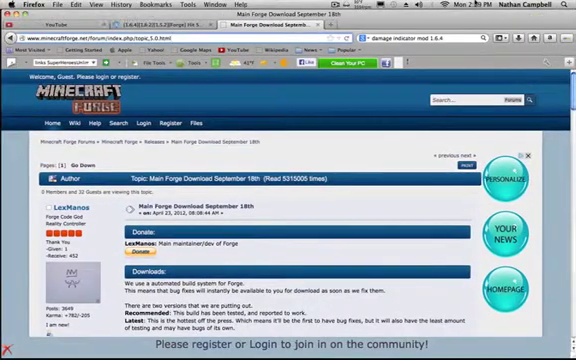
{"action": "scroll", "scroll_direction": "down", "scroll_amount": 3}
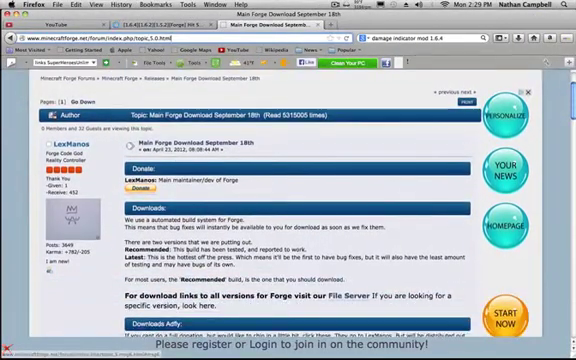
{"action": "scroll", "scroll_direction": "down", "scroll_amount": 3}
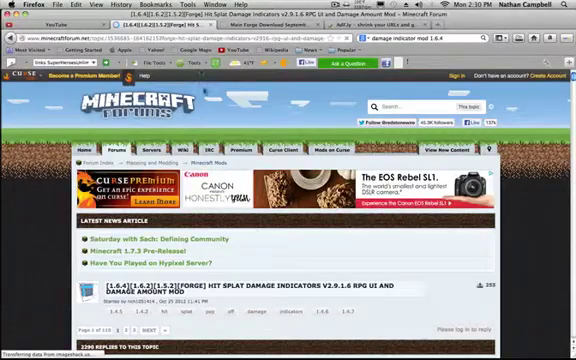
Scroll down the mod post and follow the DamageIndicators[1.6.X]v2.9.1.6 download link.
{"action": "scroll", "scroll_direction": "down", "scroll_amount": 3}
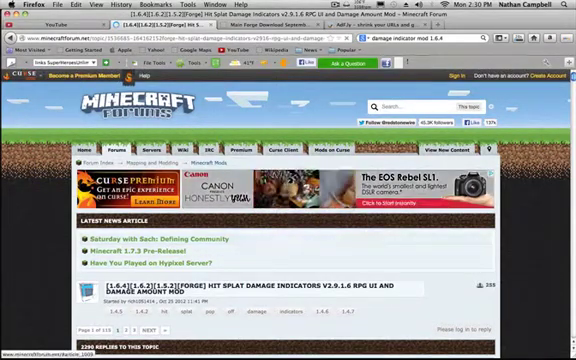
{"action": "scroll", "scroll_direction": "down", "scroll_amount": 3}
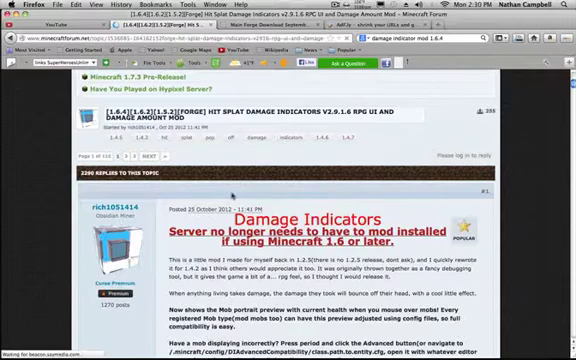
{"action": "scroll", "scroll_direction": "down", "scroll_amount": 3}
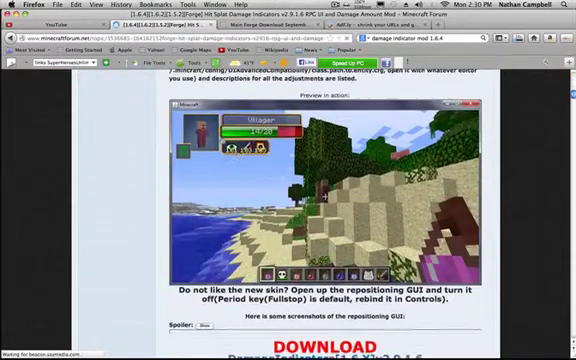
{"action": "scroll", "scroll_direction": "down", "scroll_amount": 3}
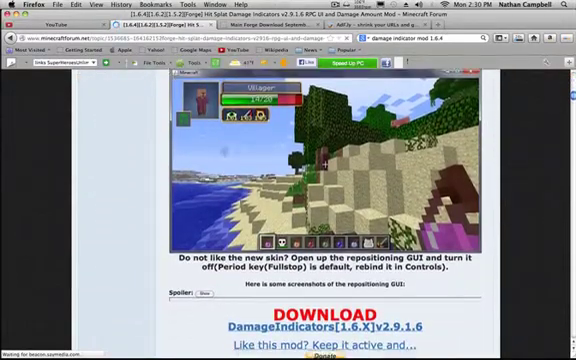
{"action": "scroll", "scroll_direction": "down", "scroll_amount": 3}
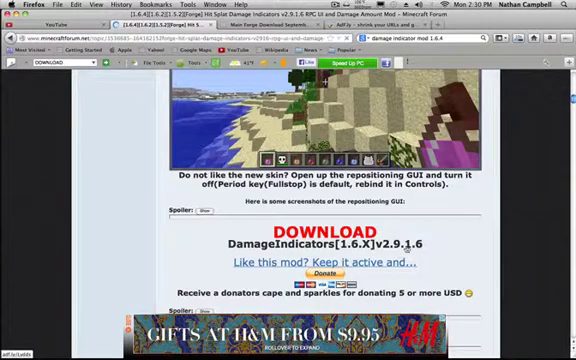
{"action": "left_click", "coordinate": [322, 241]}
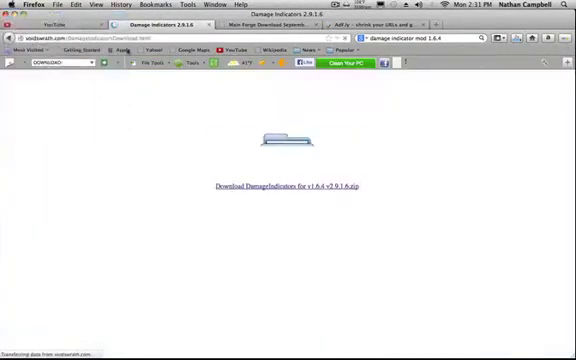
Check recent Firefox downloads, then download the Damage Indicators v1.6.4 v2.9.1.6 zip.
{"action": "left_click", "coordinate": [10, 9]}
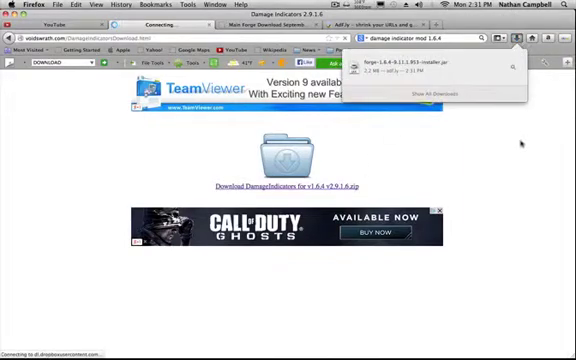
{"action": "left_click", "coordinate": [519, 46]}
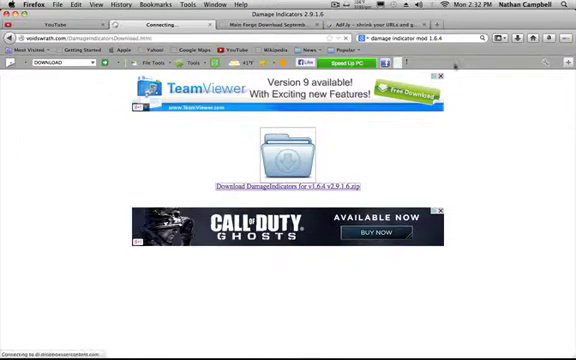
{"action": "left_click", "coordinate": [437, 74]}
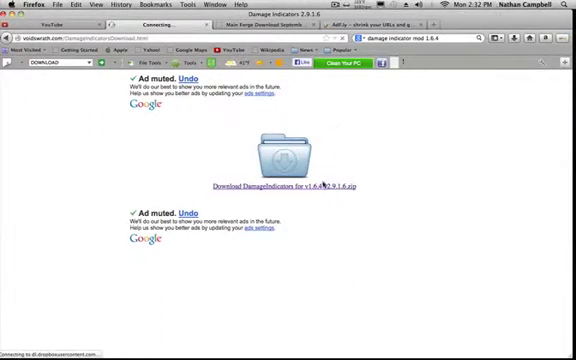
{"action": "left_click", "coordinate": [273, 183]}
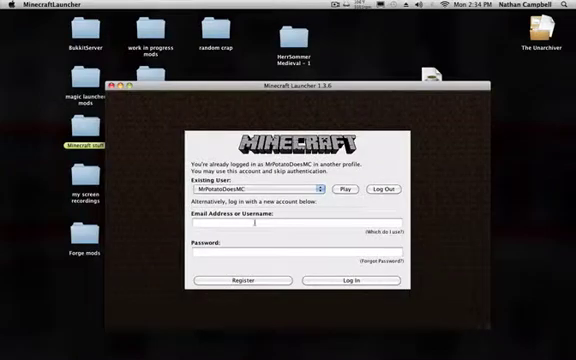
{"action": "left_click", "coordinate": [305, 223]}
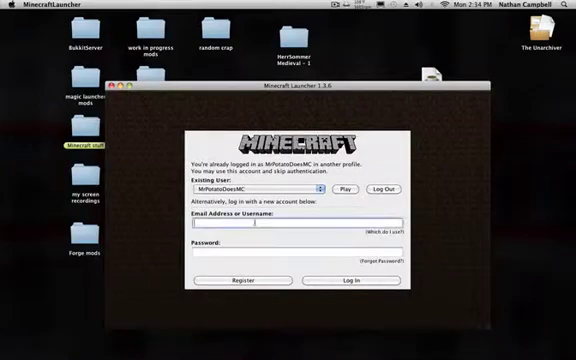
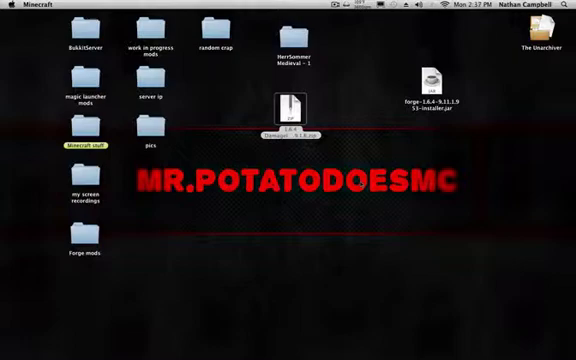
Move the Damage Indicators zip onto the desktop in Finder.
{"action": "double_click", "coordinate": [287, 105]}
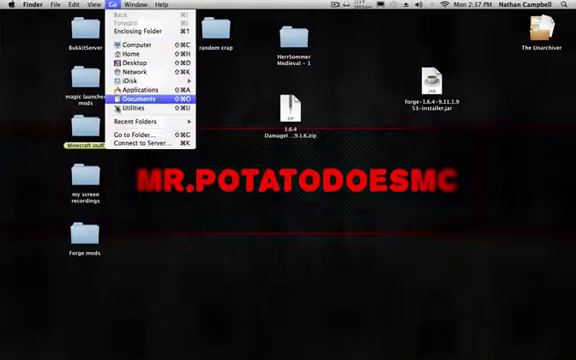
Jump to ~/Library/Application Support/Minecraft and open its mods folder.
{"action": "left_click", "coordinate": [142, 130]}
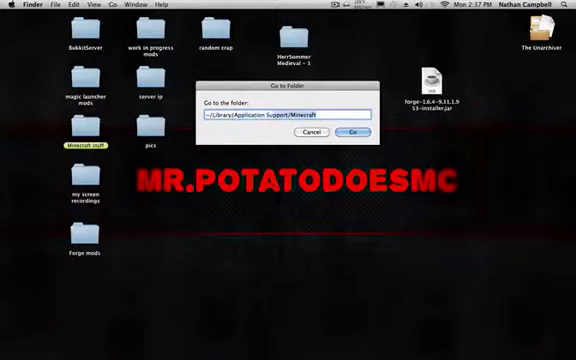
{"action": "left_click", "coordinate": [355, 132]}
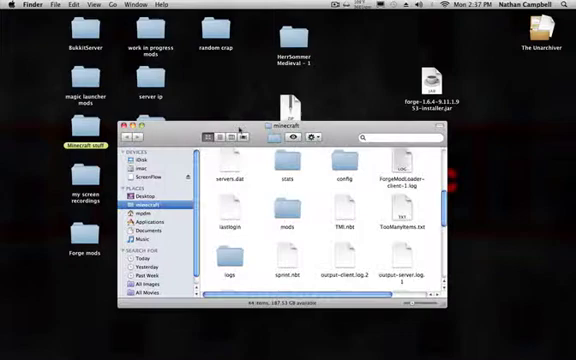
{"action": "double_click", "coordinate": [282, 200]}
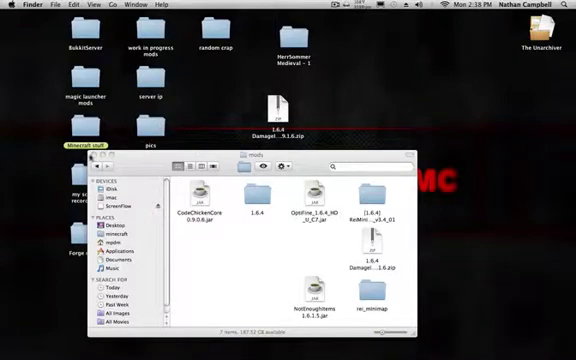
{"action": "left_click", "coordinate": [97, 162]}
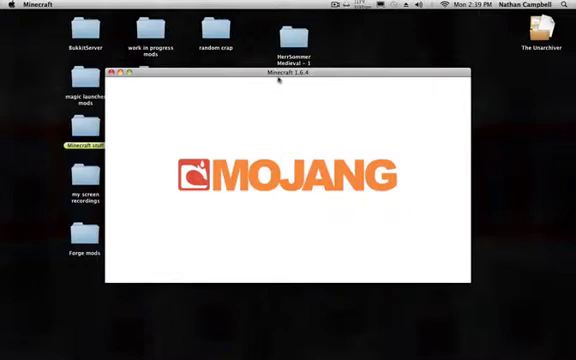
Open the Mods list, scroll to Damage Indicators, and close the list.
{"action": "left_click", "coordinate": [290, 42]}
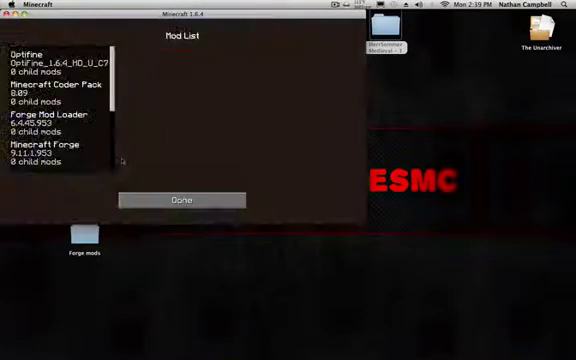
{"action": "scroll", "scroll_direction": "down", "scroll_amount": 3}
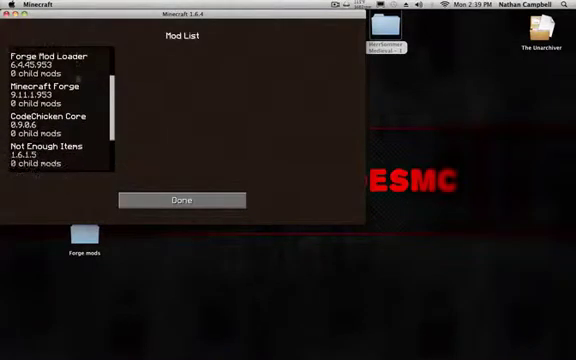
{"action": "scroll", "scroll_direction": "down", "scroll_amount": 3}
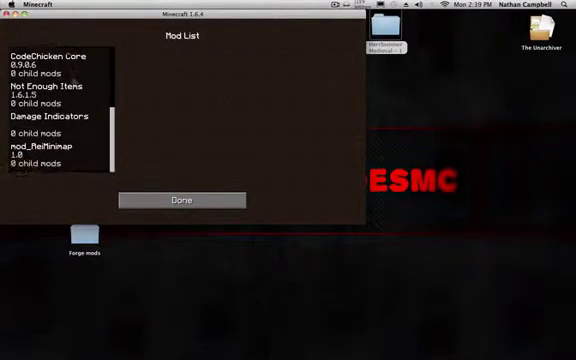
{"action": "left_click", "coordinate": [45, 115]}
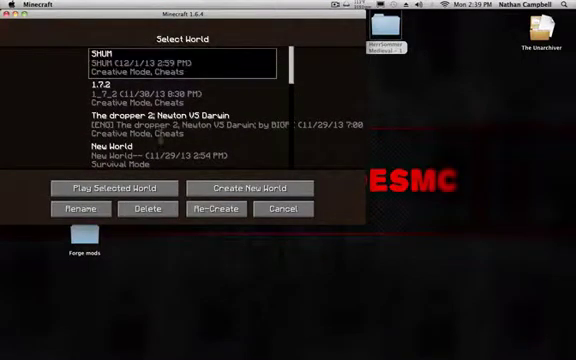
Scroll the title screen and open the Singleplayer world list.
{"action": "scroll", "scroll_direction": "down", "scroll_amount": 3}
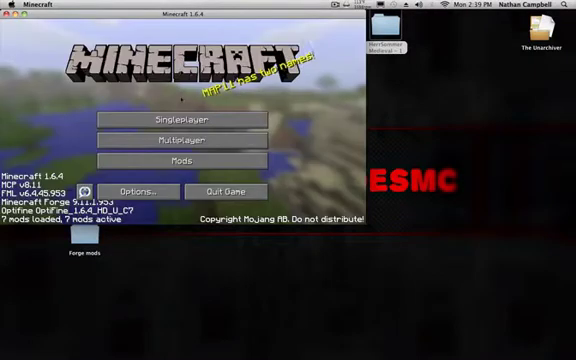
{"action": "left_click", "coordinate": [187, 119]}
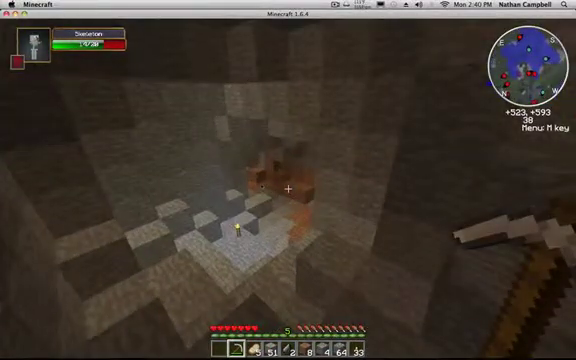
Fight the skeleton, respawn after being shot dead, and walk forward.
{"action": "key", "text": "e"}
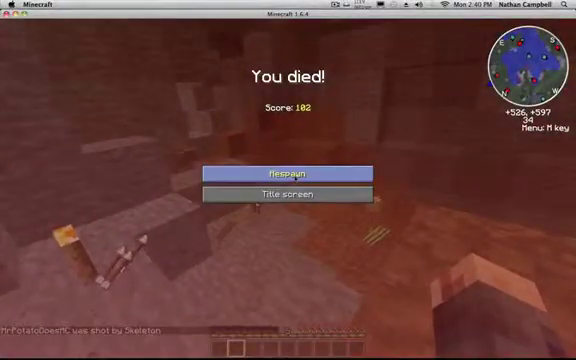
{"action": "left_click", "coordinate": [288, 172]}
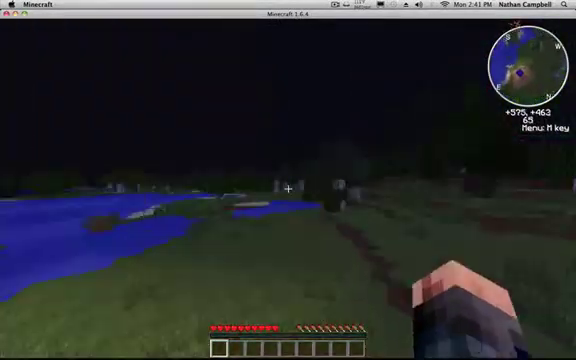
{"action": "key", "text": "w"}
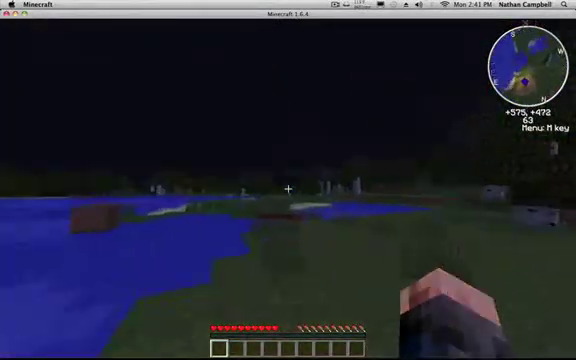